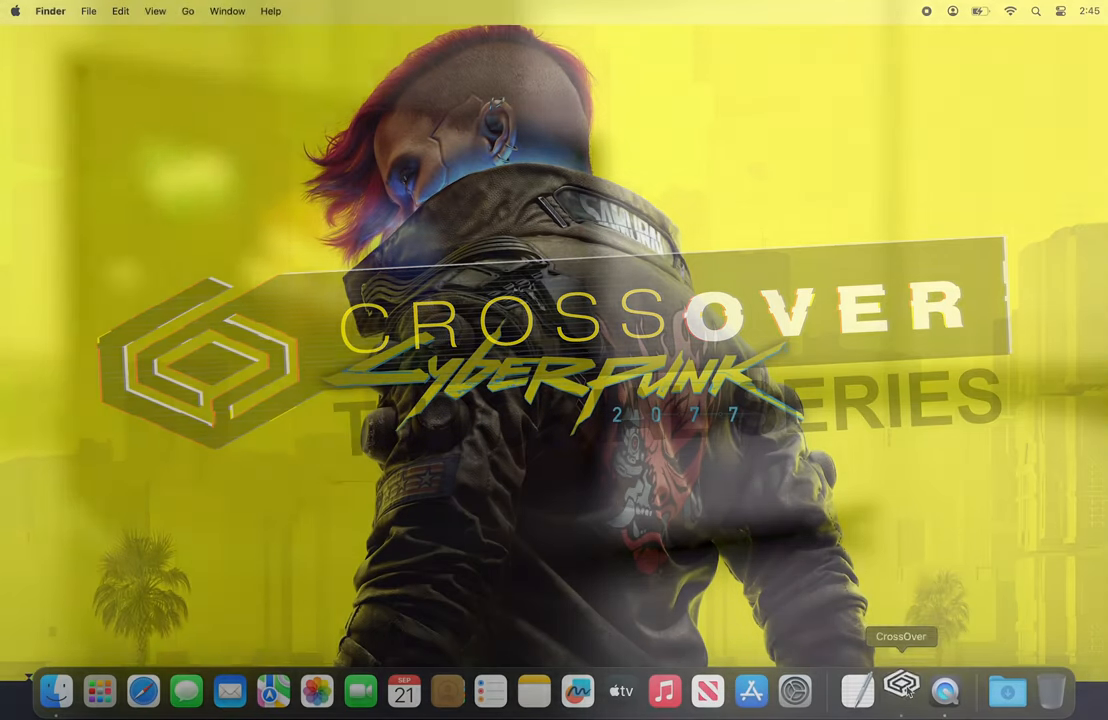
# Launch CrossOver from the Dock to show the Home screen with the Notepad++ bottle
pyautogui.click(901, 690)
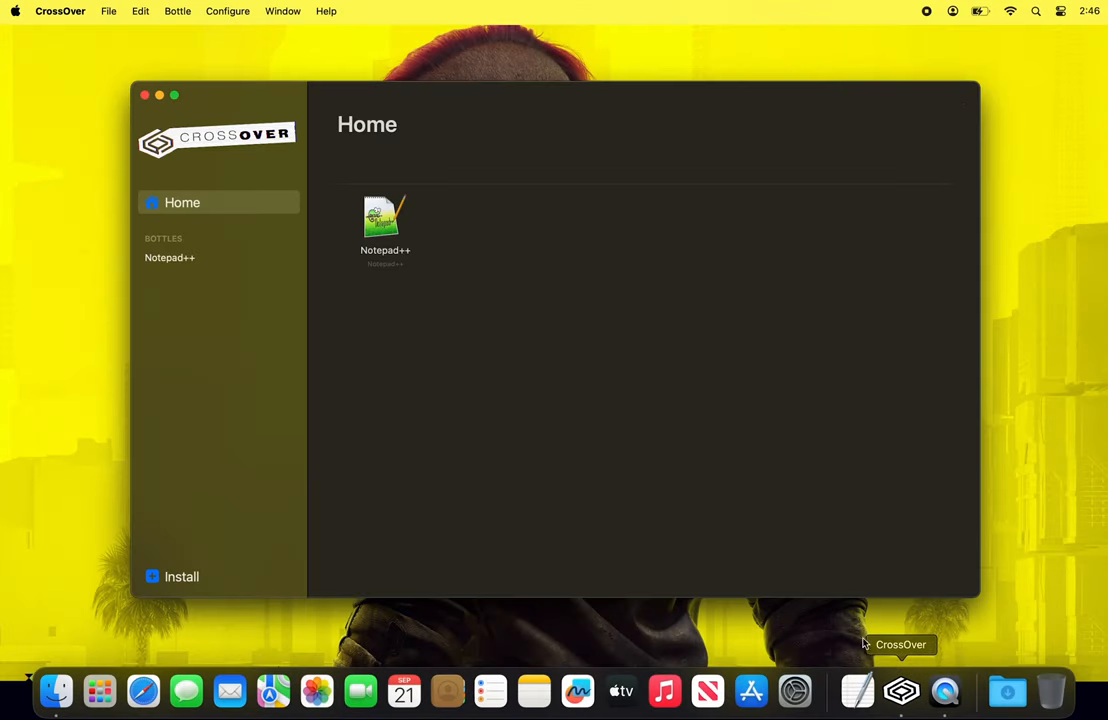
# Search the Install catalog for 'Cyberpunk 2077'
pyautogui.click(181, 576)
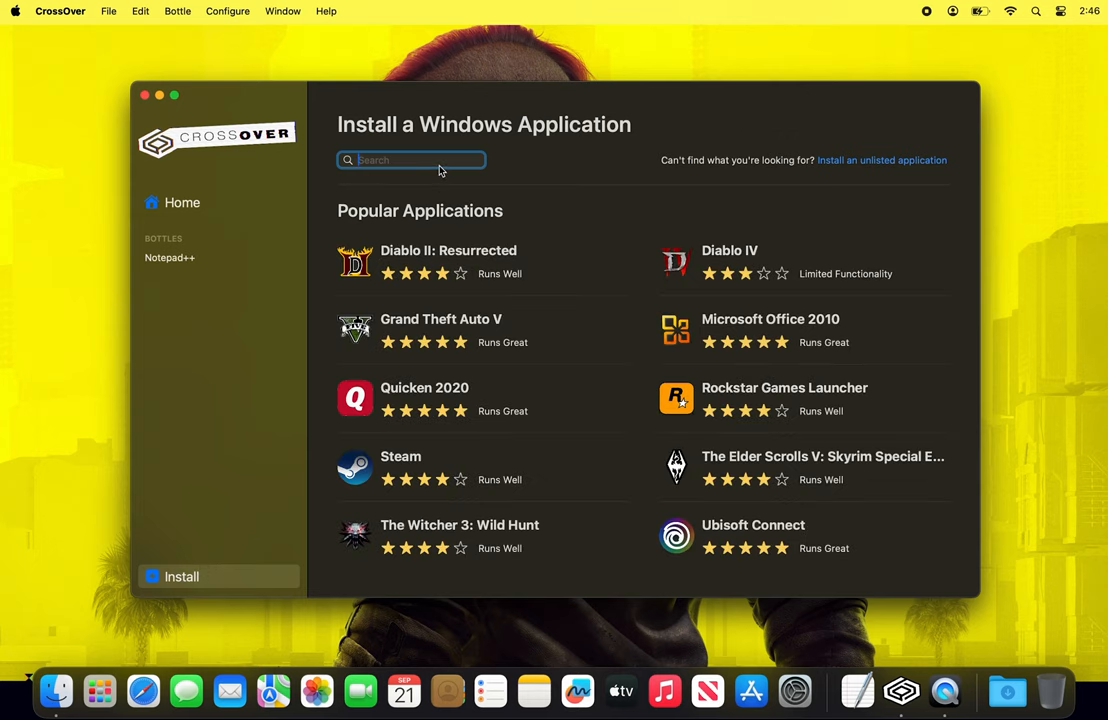
pyautogui.write('Cybe')
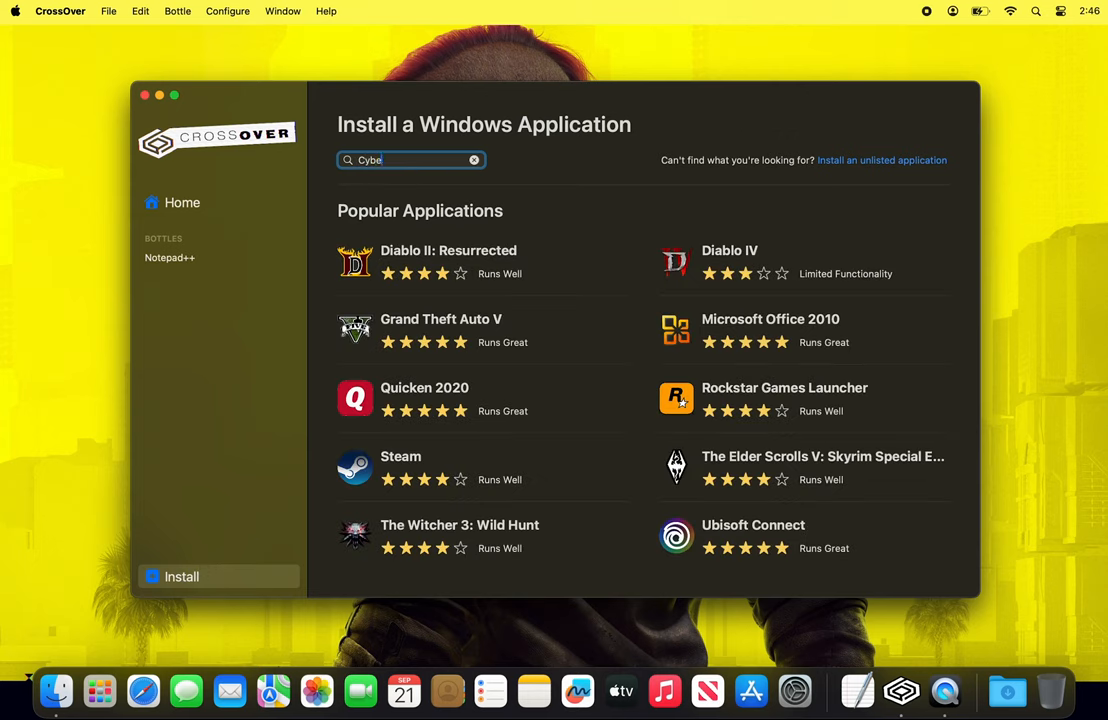
pyautogui.write('rpunk 20')
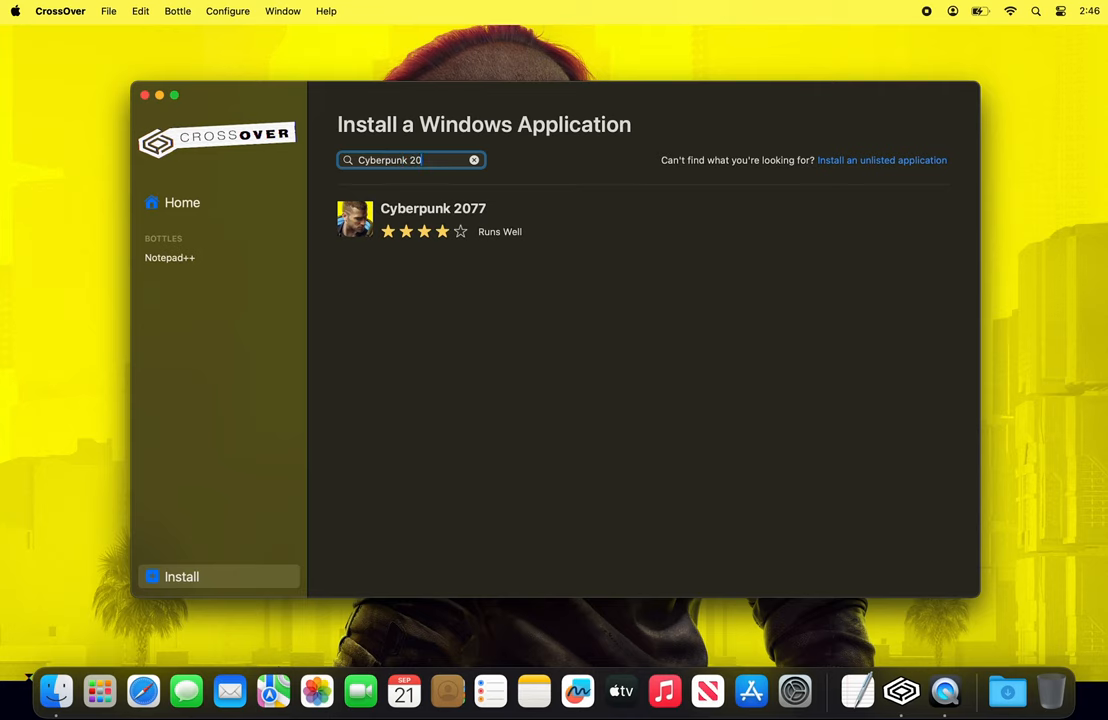
pyautogui.write('77')
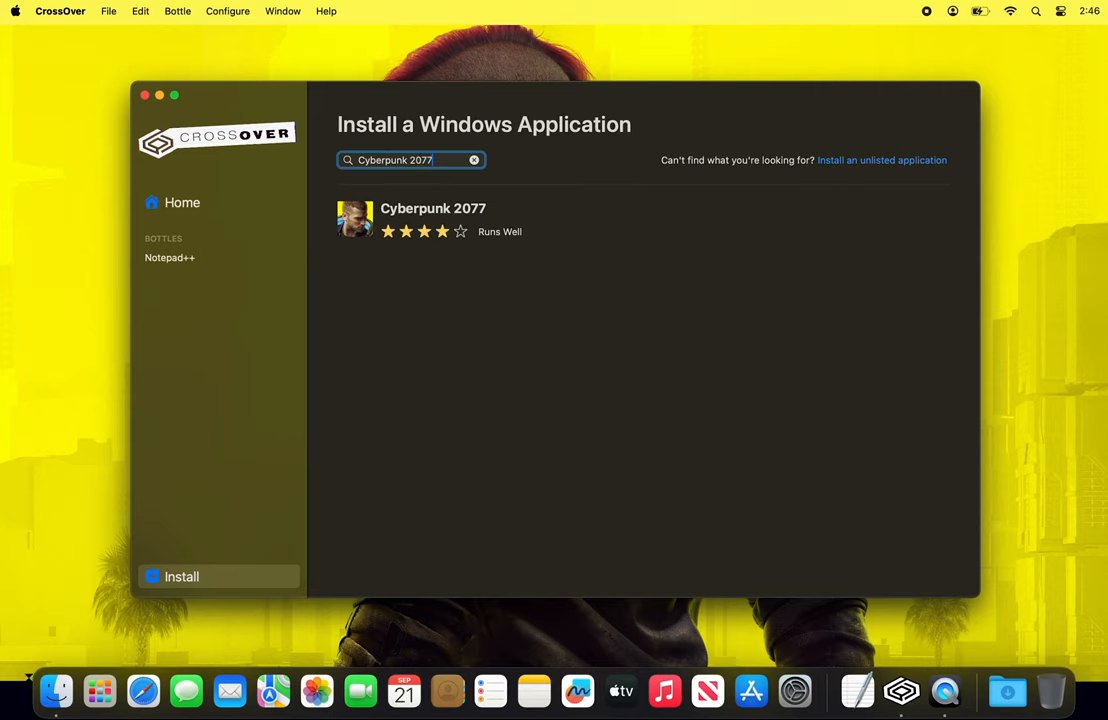
# Install Cyberpunk 2077 from its details page and accept the Comic Sans MS font licence
pyautogui.click(432, 219)
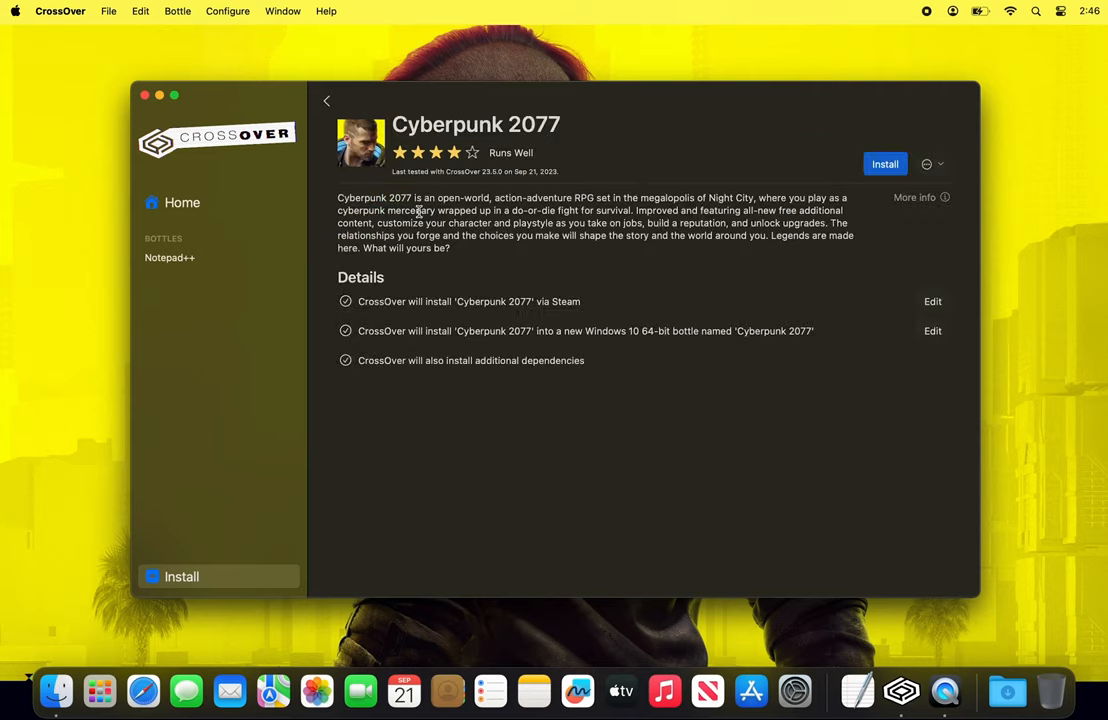
pyautogui.moveTo(884, 163)
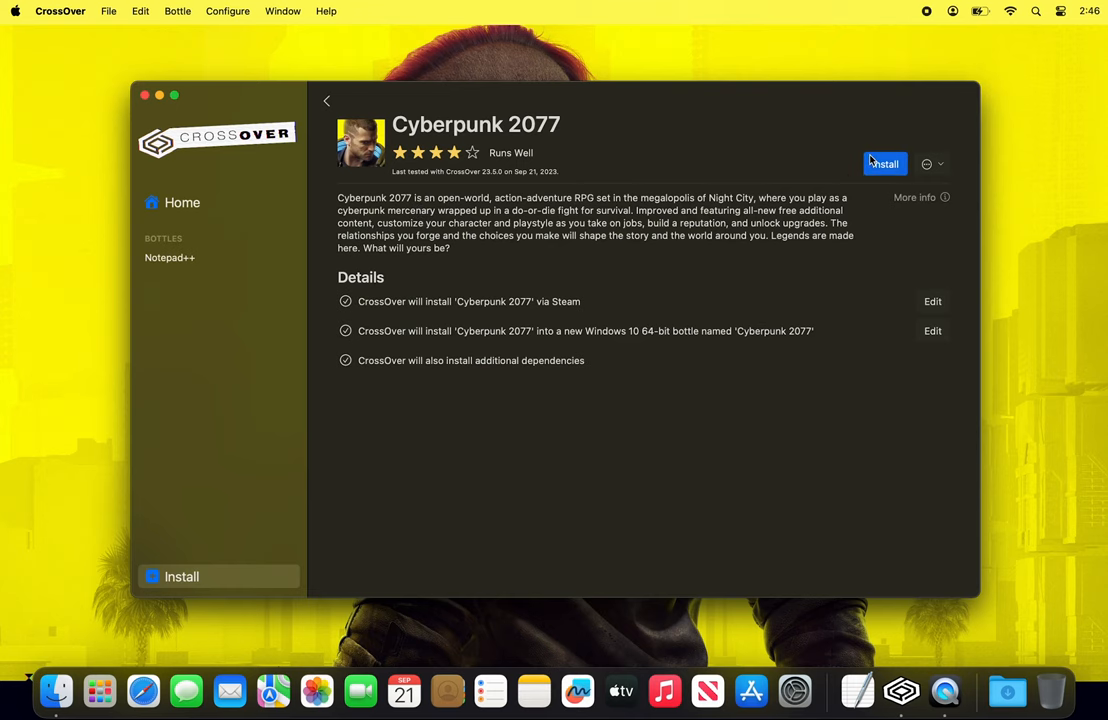
pyautogui.click(883, 163)
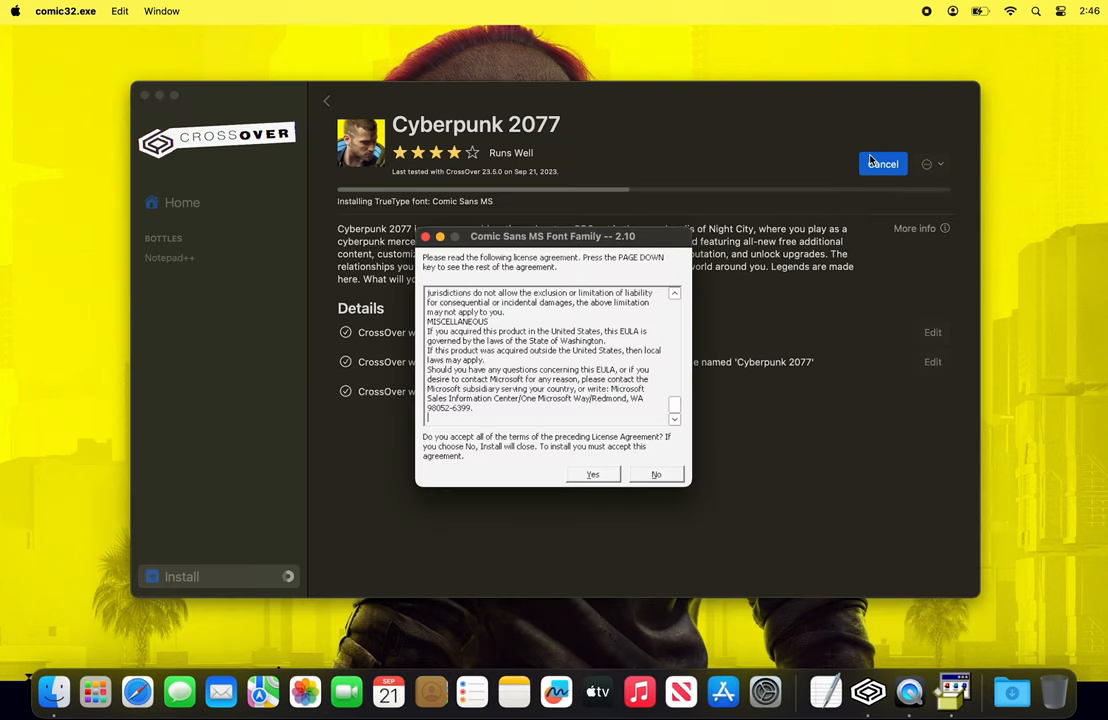
pyautogui.moveTo(633, 459)
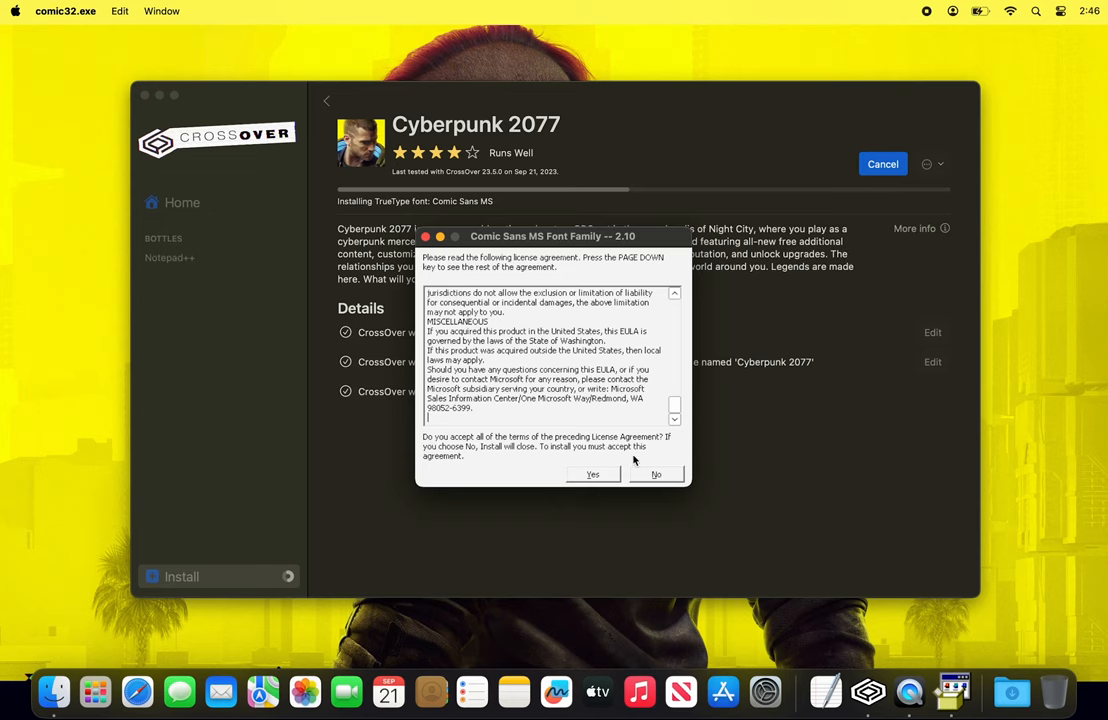
pyautogui.click(592, 474)
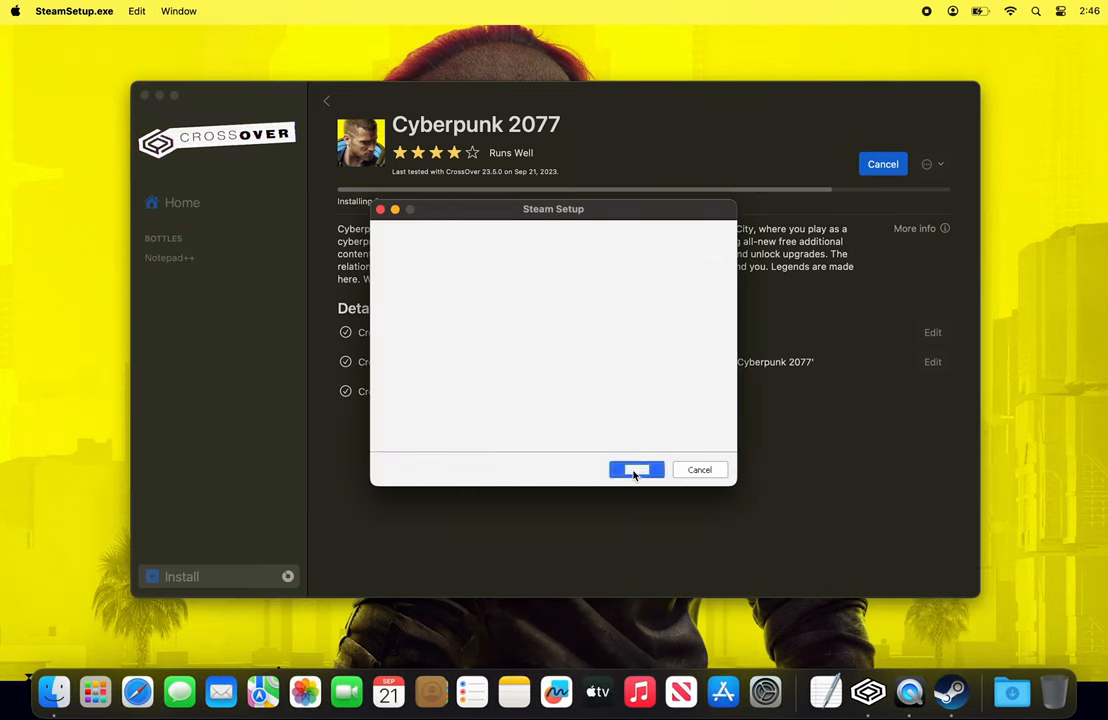
# Install Steam through Steam Setup and finish with Run Steam checked
pyautogui.click(636, 470)
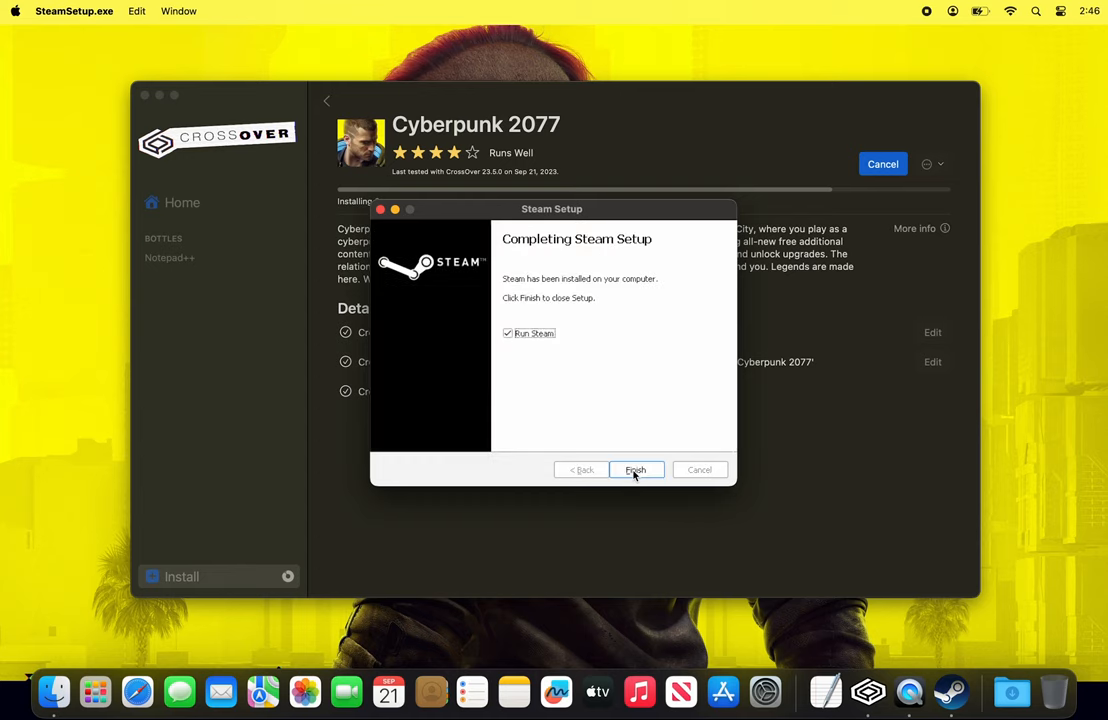
pyautogui.click(635, 470)
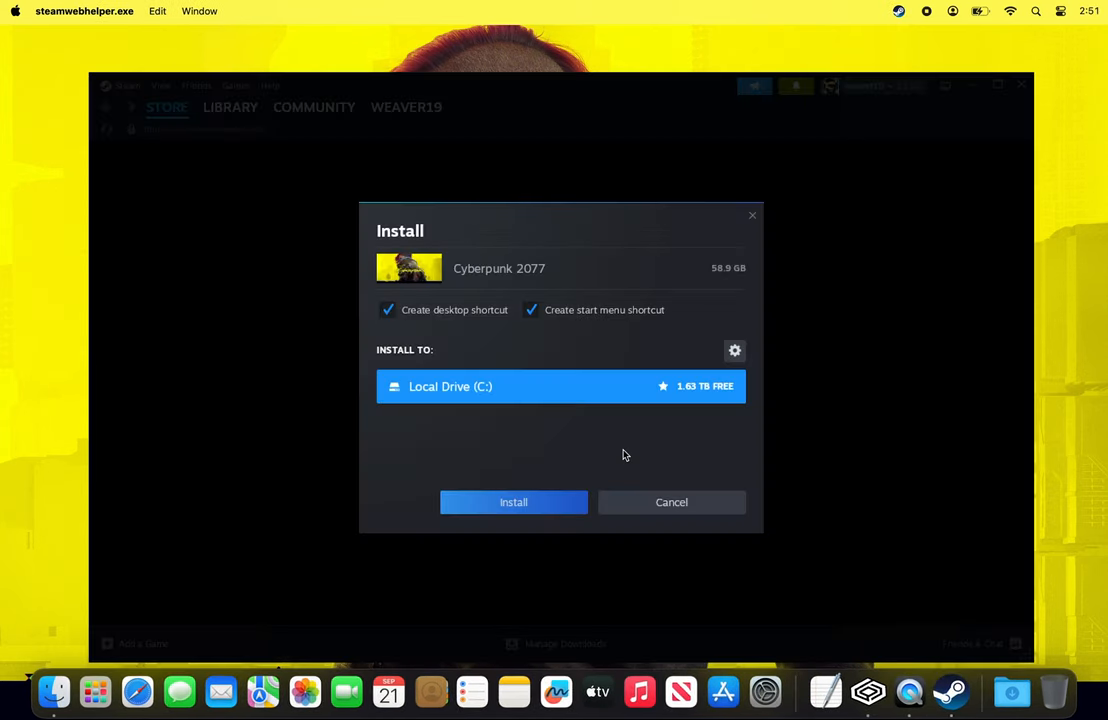
# Install Cyberpunk 2077 to Local Drive (C:) in Steam and accept its EULA
pyautogui.click(513, 502)
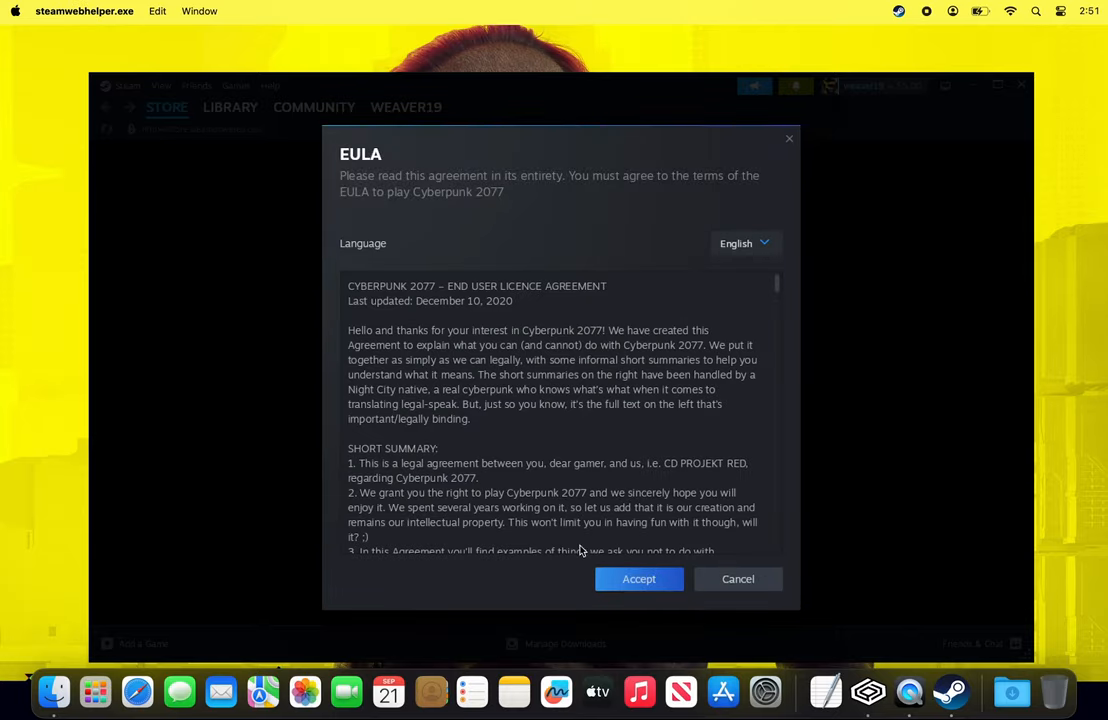
pyautogui.click(638, 578)
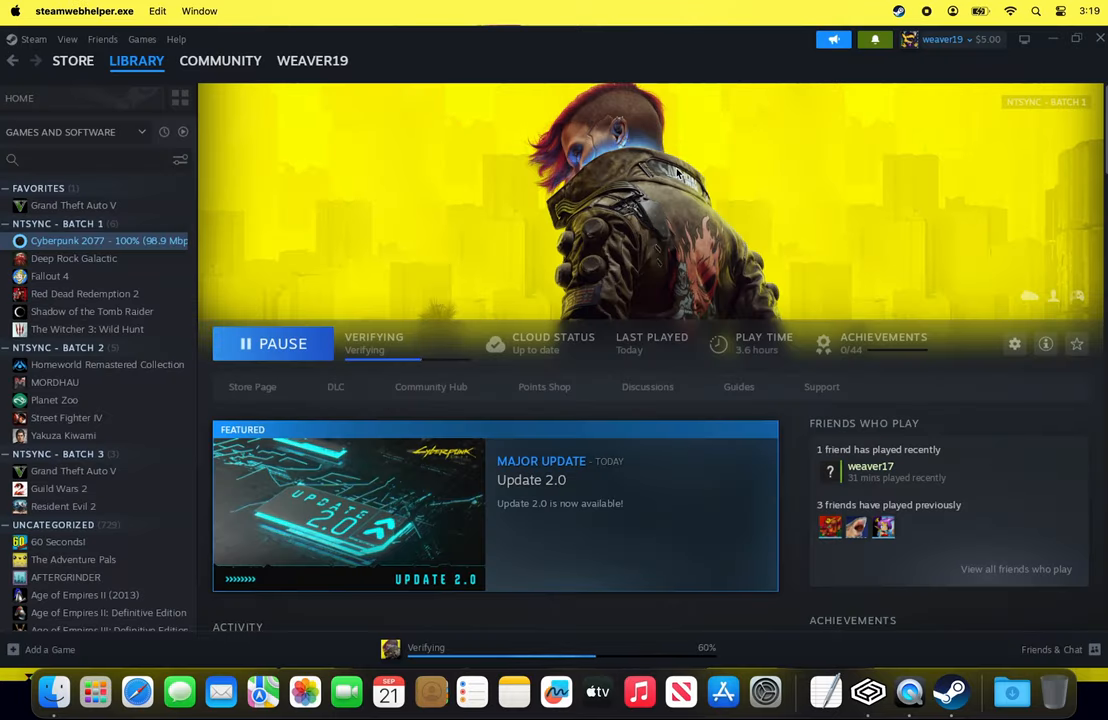